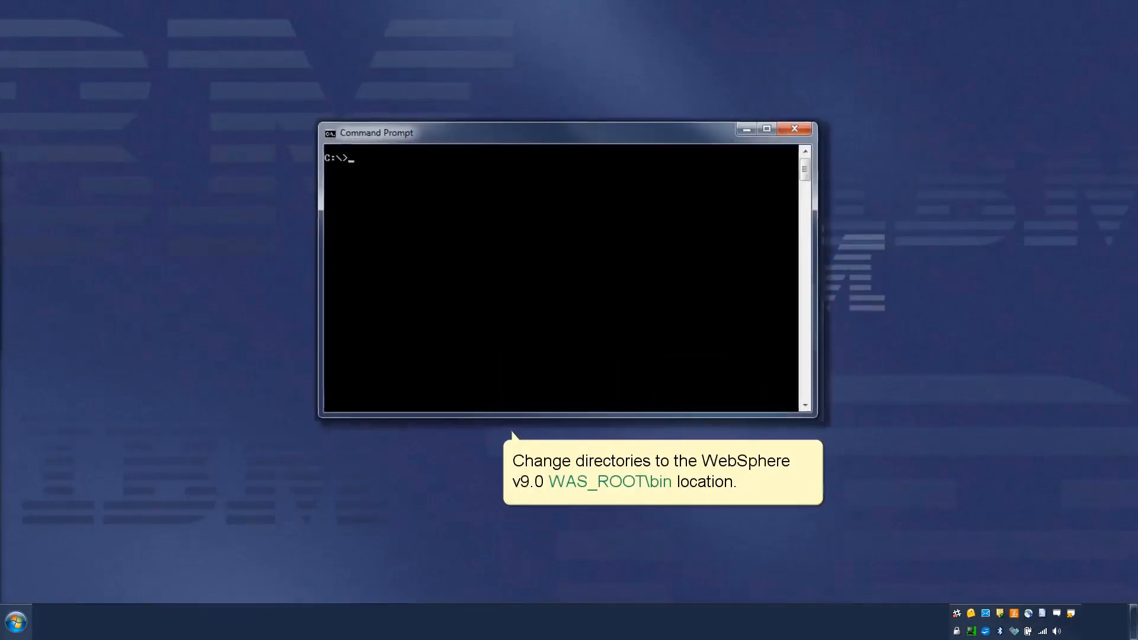
type("cd")
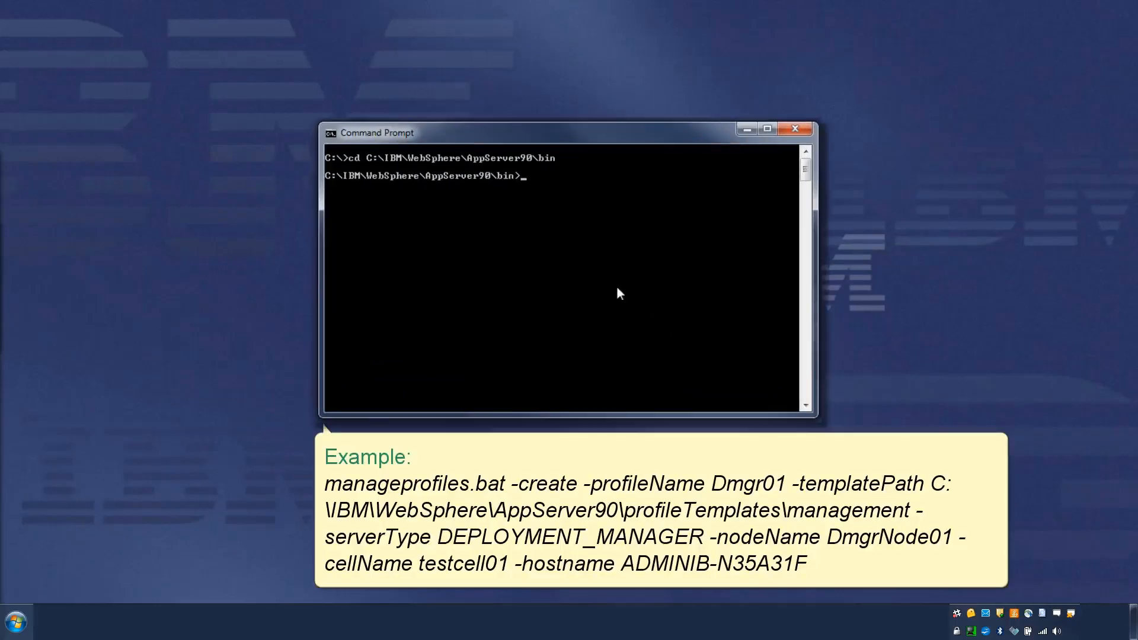
type("manageprofiles.bat -create -profileName Dmgr01 -templatePath C:\\IBM\\WebSphere\\AppServ")
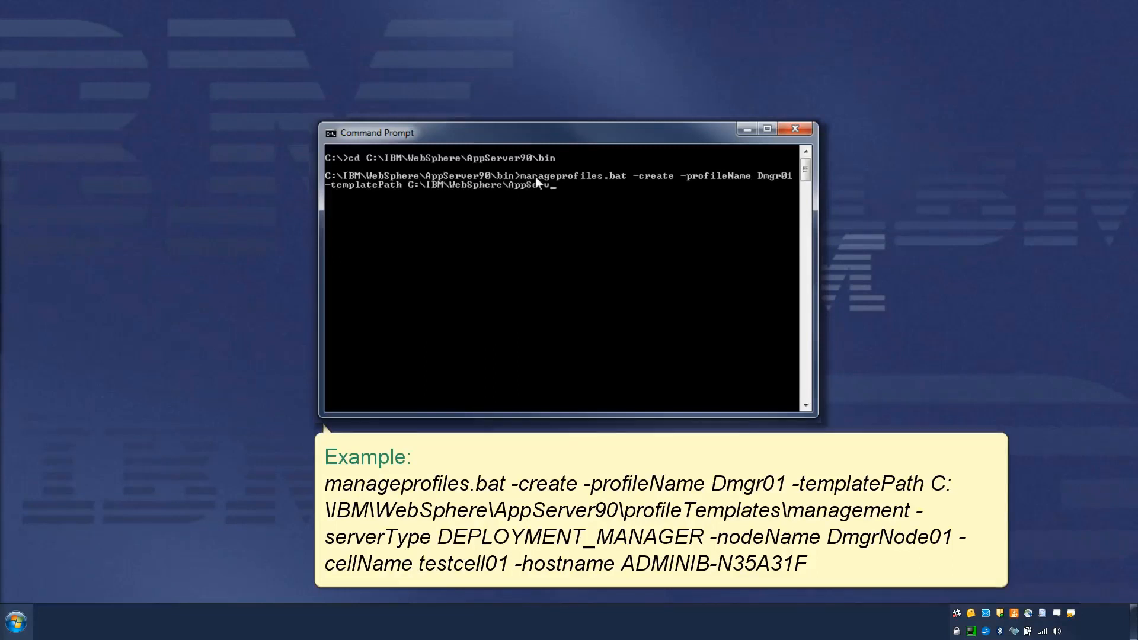
type("profileTemplates\\management -serverType DEPLOYMEN")
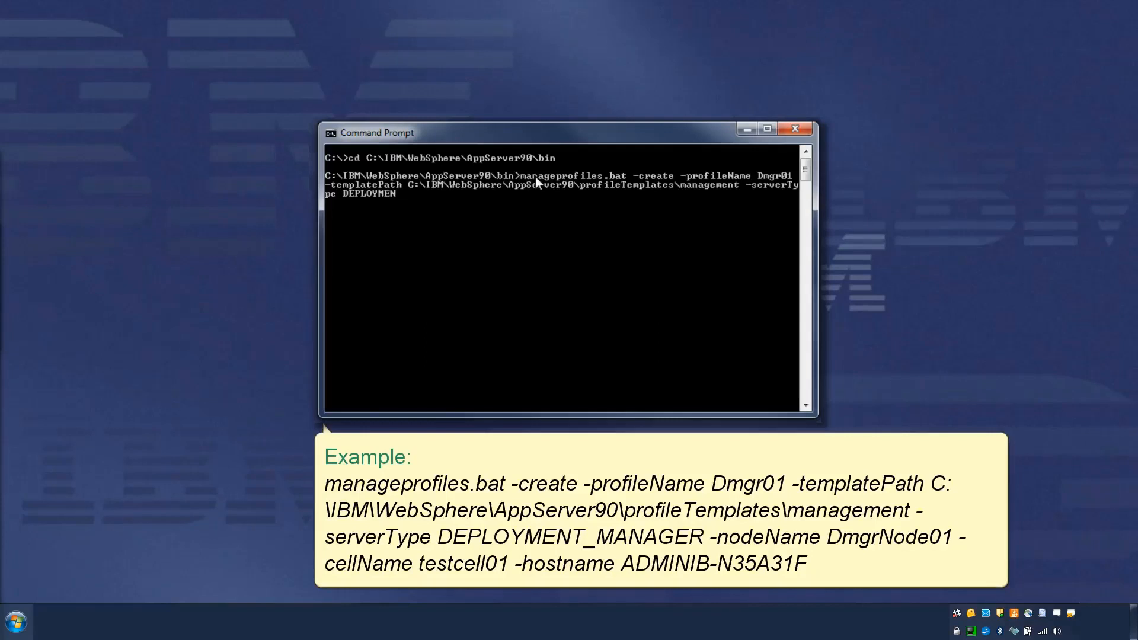
type("T_MANAGER -nodeName DmgrNo")
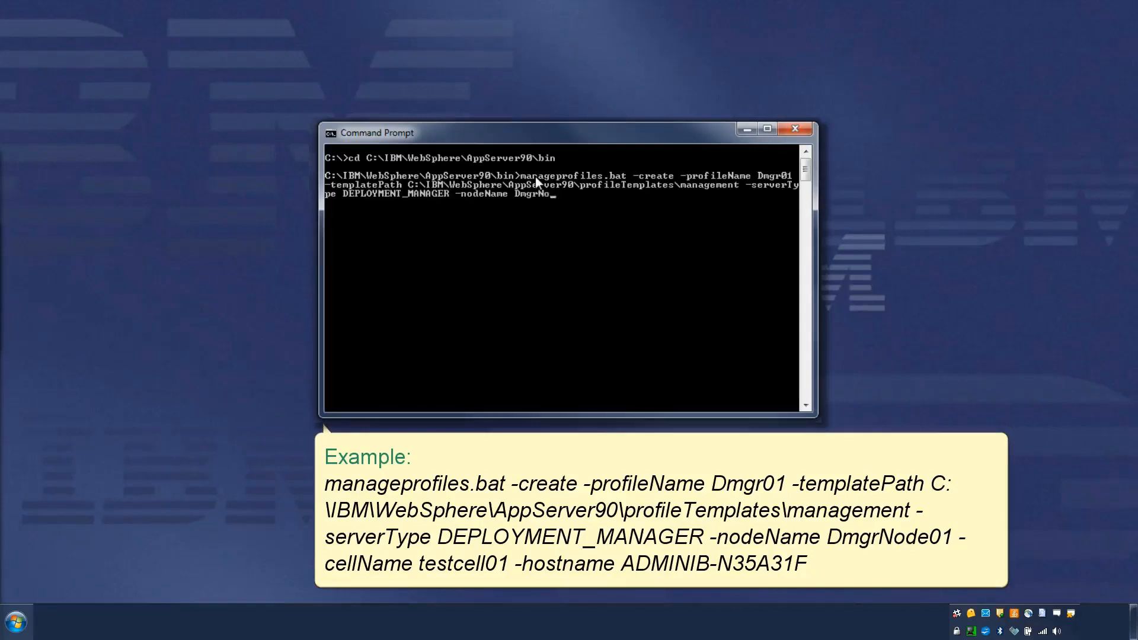